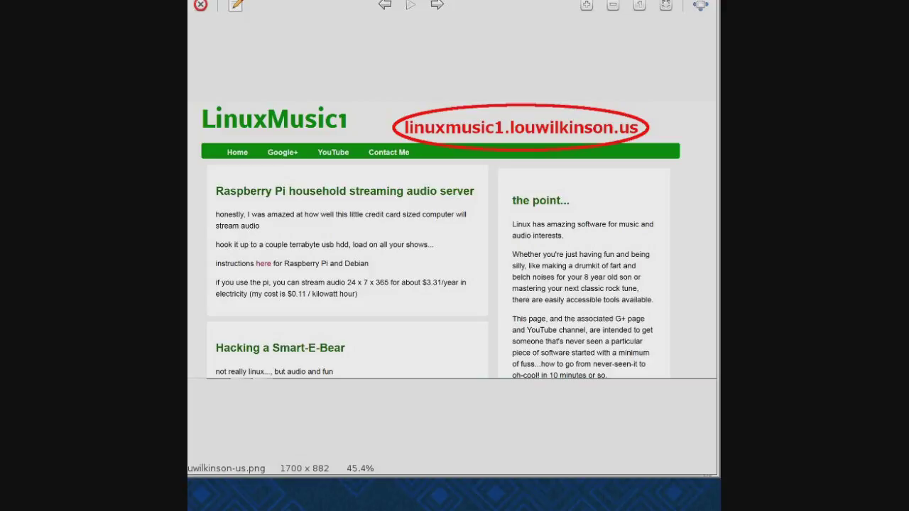
{"action": "mouse_move", "coordinate": [599, 152]}
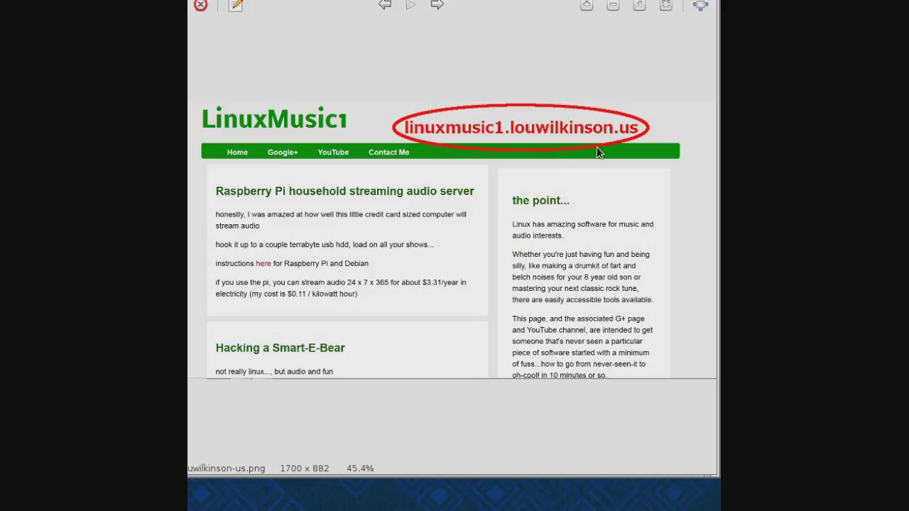
{"action": "mouse_move", "coordinate": [448, 83]}
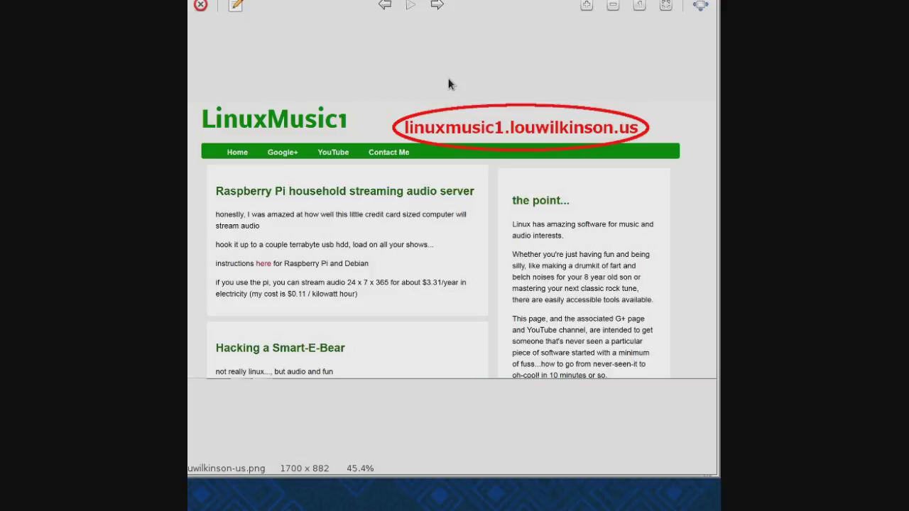
{"action": "mouse_move", "coordinate": [358, 217]}
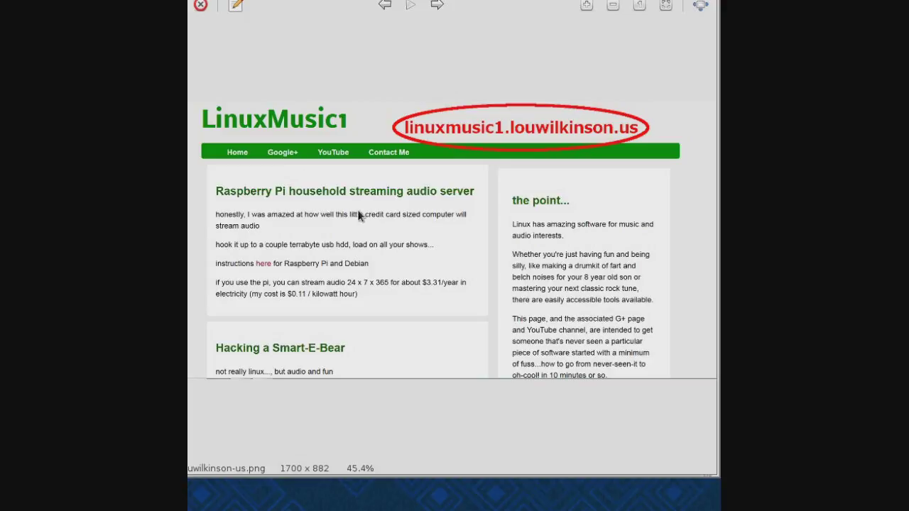
{"action": "mouse_move", "coordinate": [268, 269]}
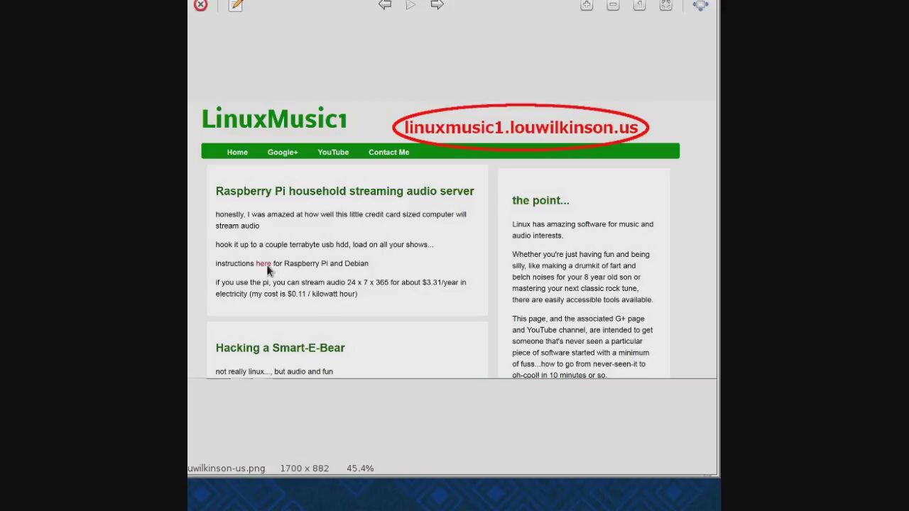
{"action": "mouse_move", "coordinate": [519, 54]}
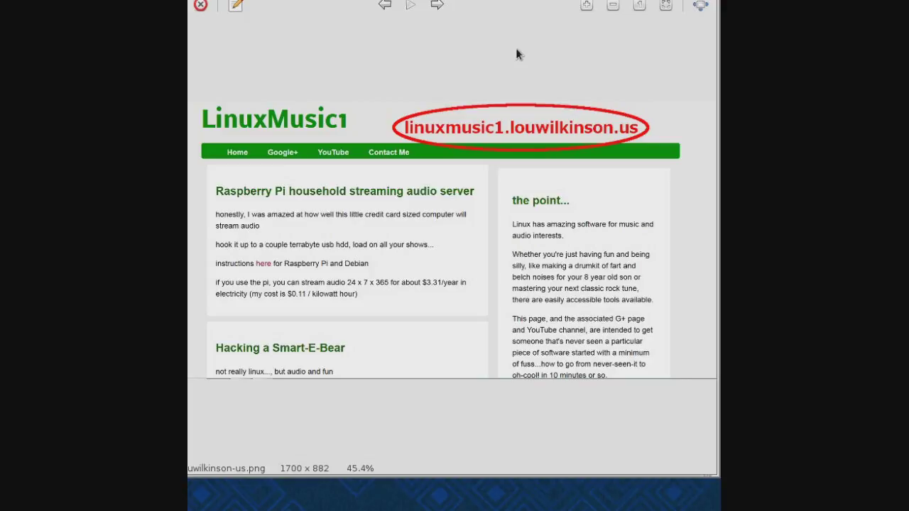
{"action": "mouse_move", "coordinate": [449, 61]}
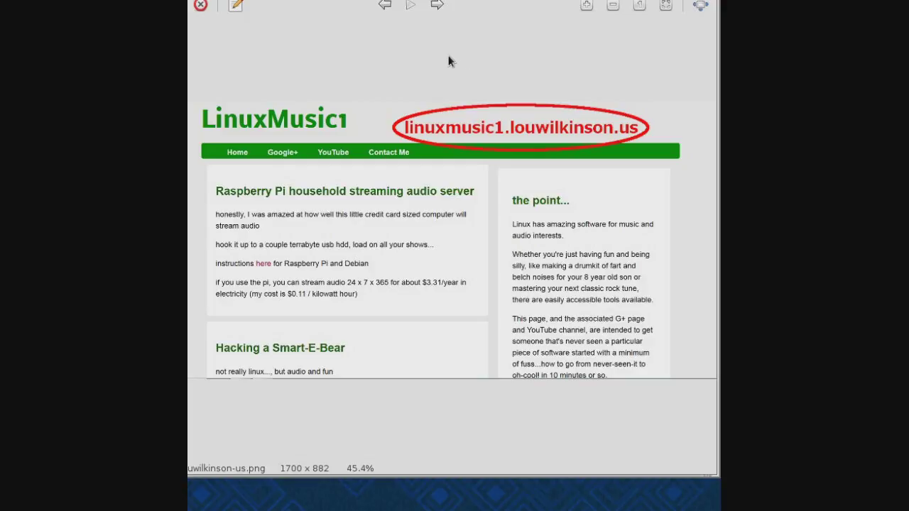
{"action": "mouse_move", "coordinate": [446, 64]}
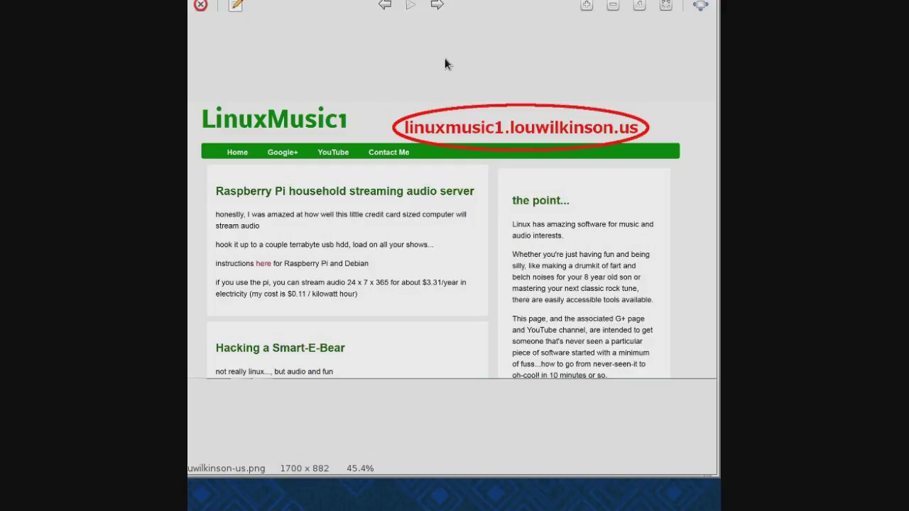
{"action": "mouse_move", "coordinate": [266, 268]}
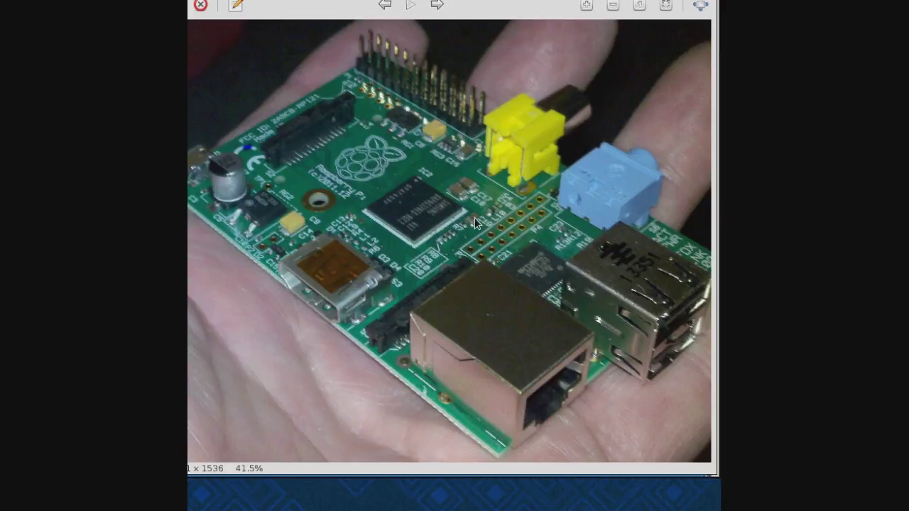
{"action": "mouse_move", "coordinate": [607, 98]}
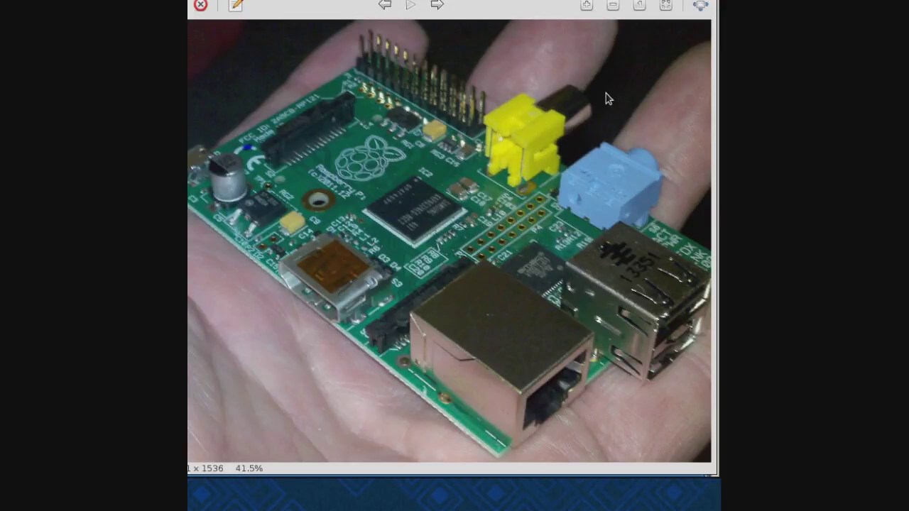
{"action": "mouse_move", "coordinate": [628, 90]}
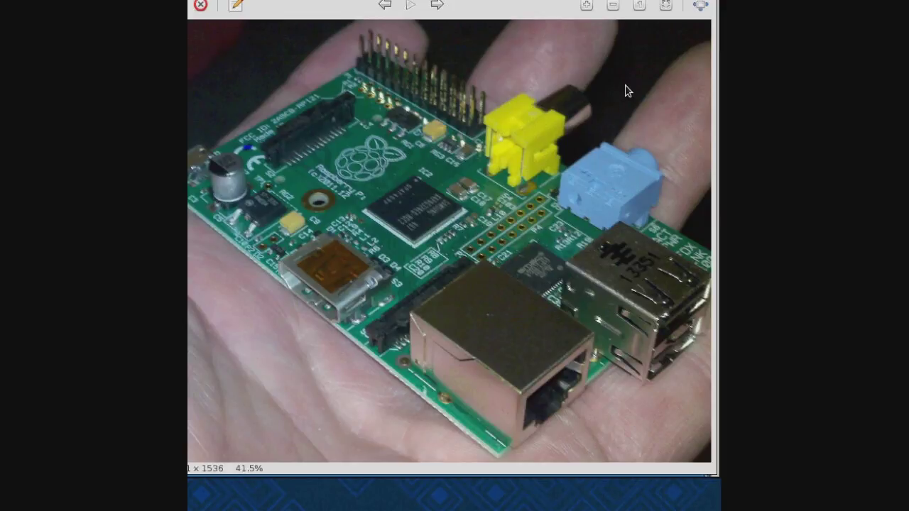
{"action": "mouse_move", "coordinate": [295, 145]}
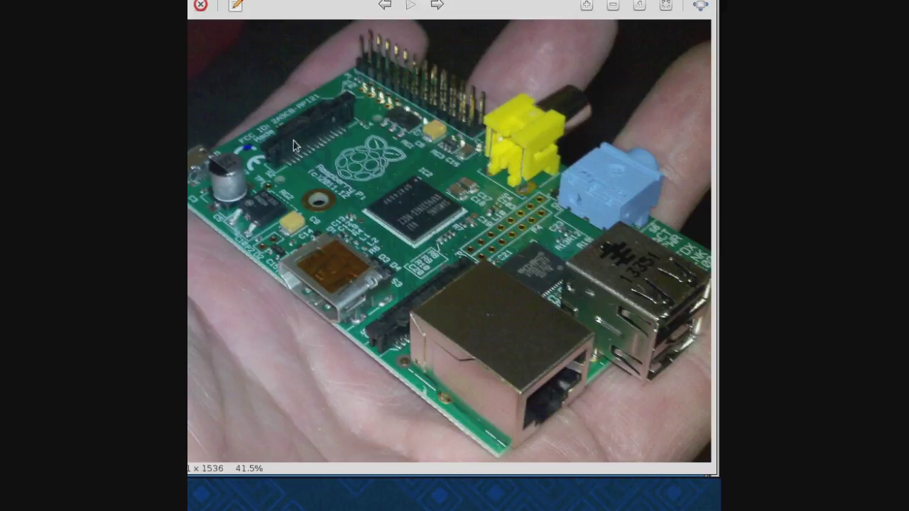
{"action": "mouse_move", "coordinate": [616, 90]}
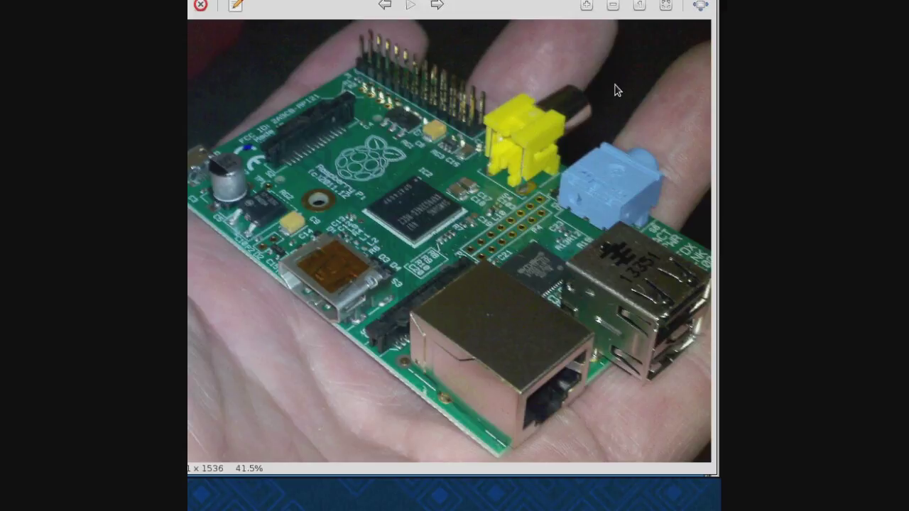
{"action": "mouse_move", "coordinate": [625, 82]}
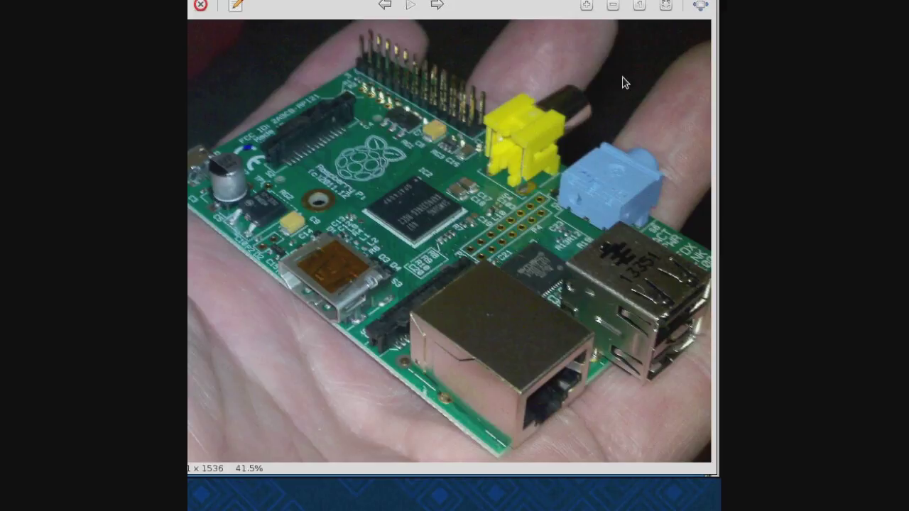
{"action": "mouse_move", "coordinate": [614, 82]}
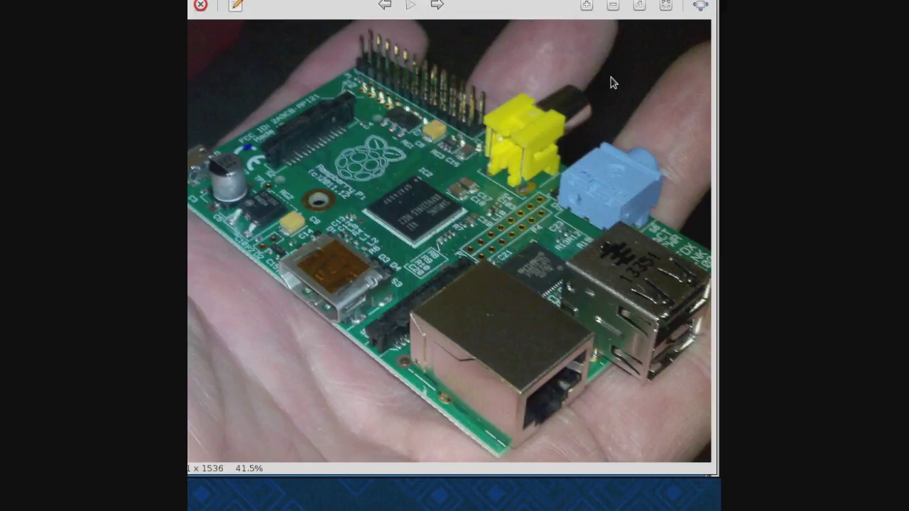
{"action": "mouse_move", "coordinate": [263, 101]}
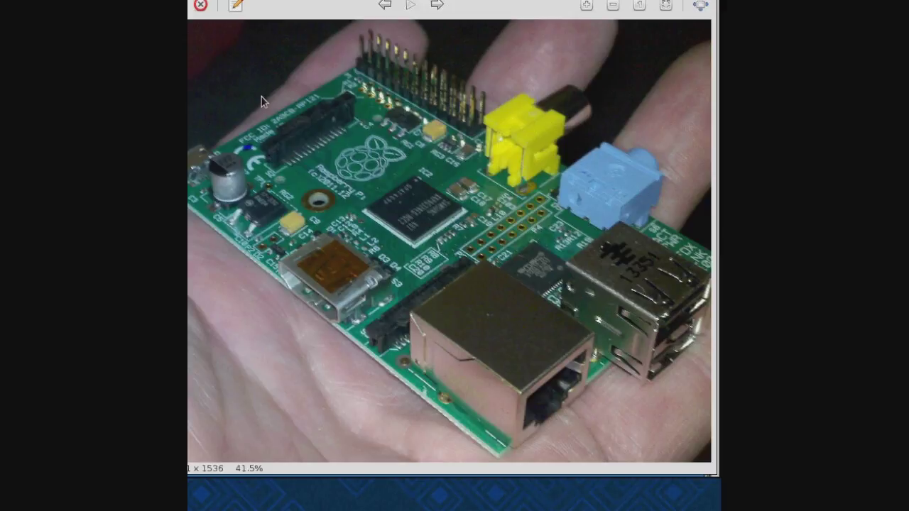
{"action": "mouse_move", "coordinate": [501, 198]}
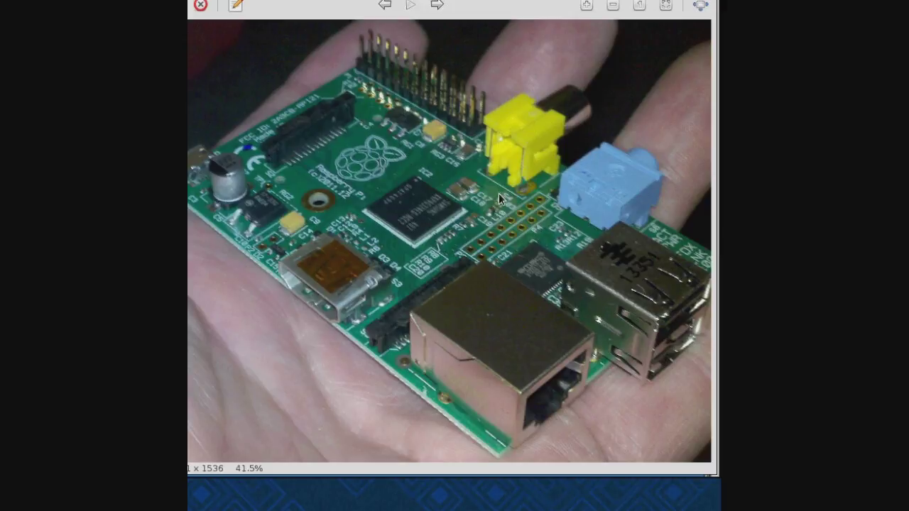
{"action": "mouse_move", "coordinate": [544, 400]}
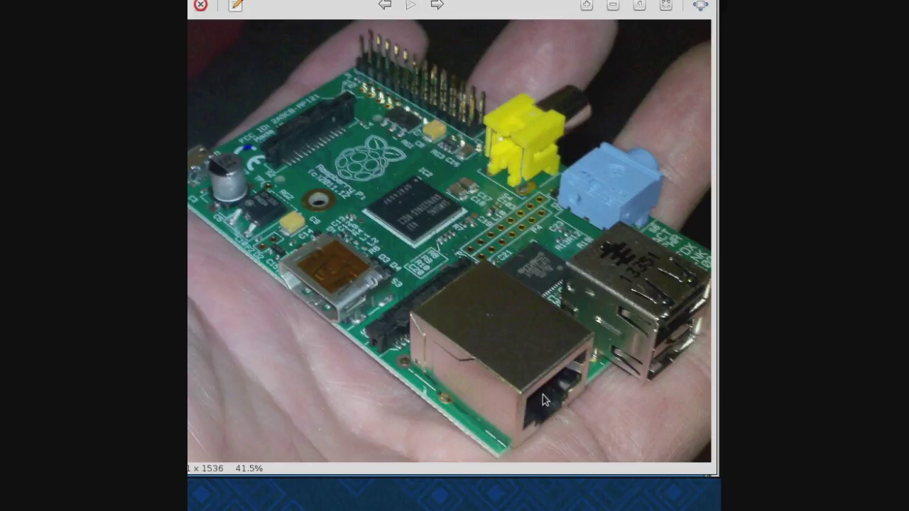
{"action": "mouse_move", "coordinate": [639, 332]}
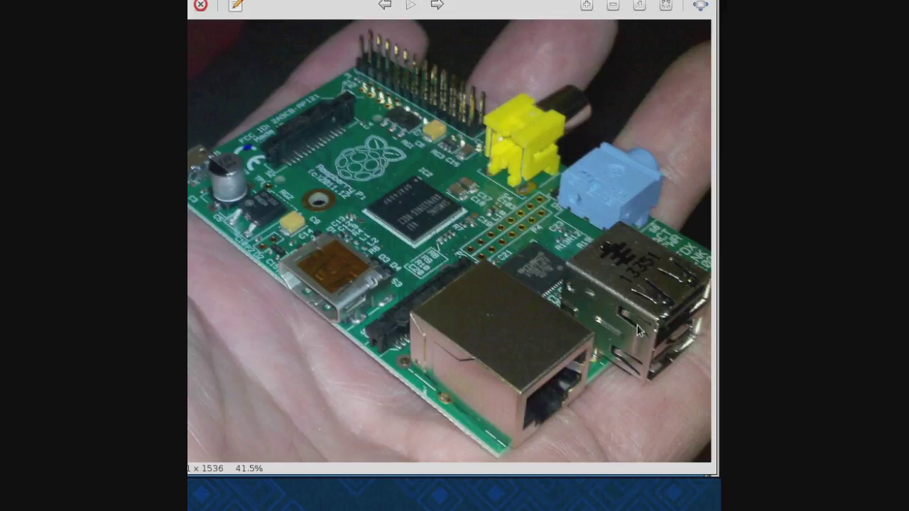
{"action": "mouse_move", "coordinate": [638, 279]}
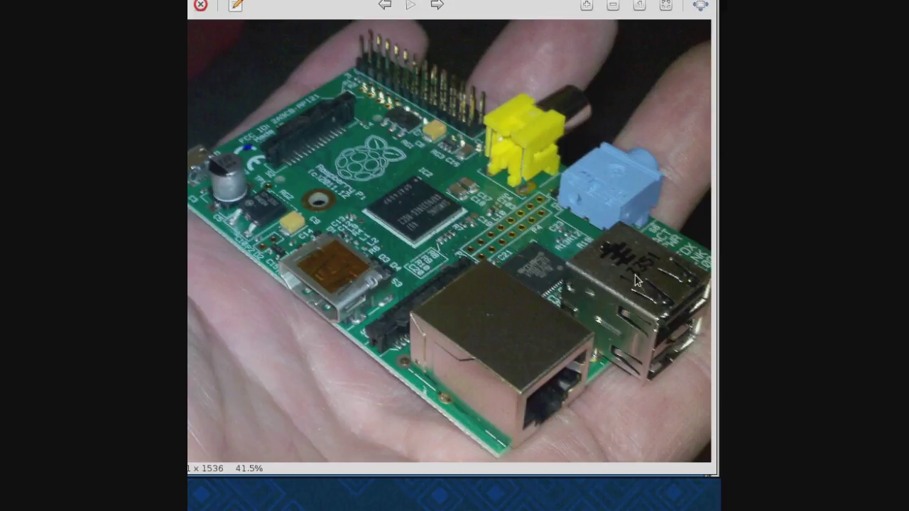
{"action": "mouse_move", "coordinate": [469, 147]}
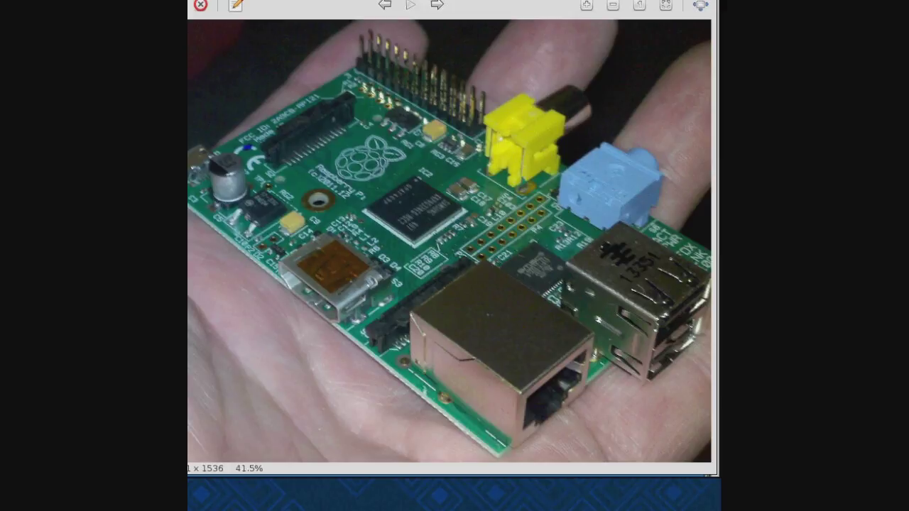
{"action": "left_click", "coordinate": [437, 4]}
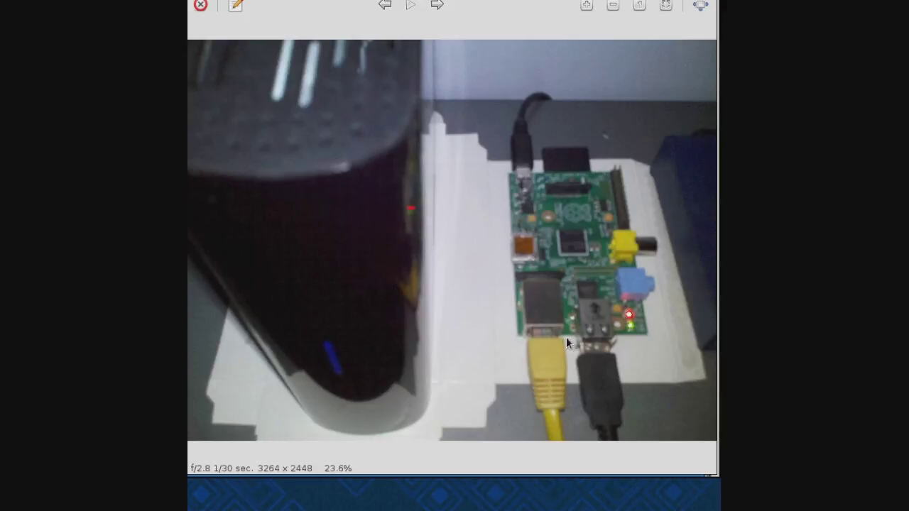
{"action": "mouse_move", "coordinate": [348, 277]}
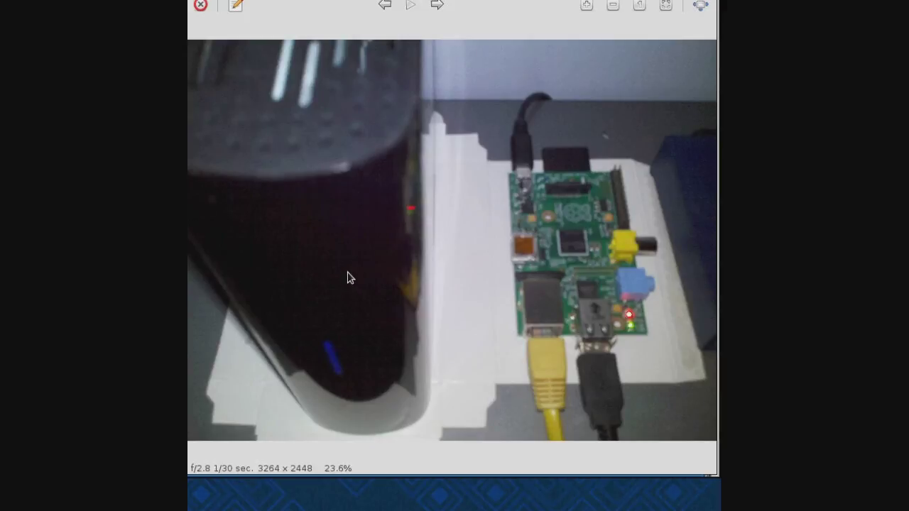
{"action": "mouse_move", "coordinate": [385, 284]}
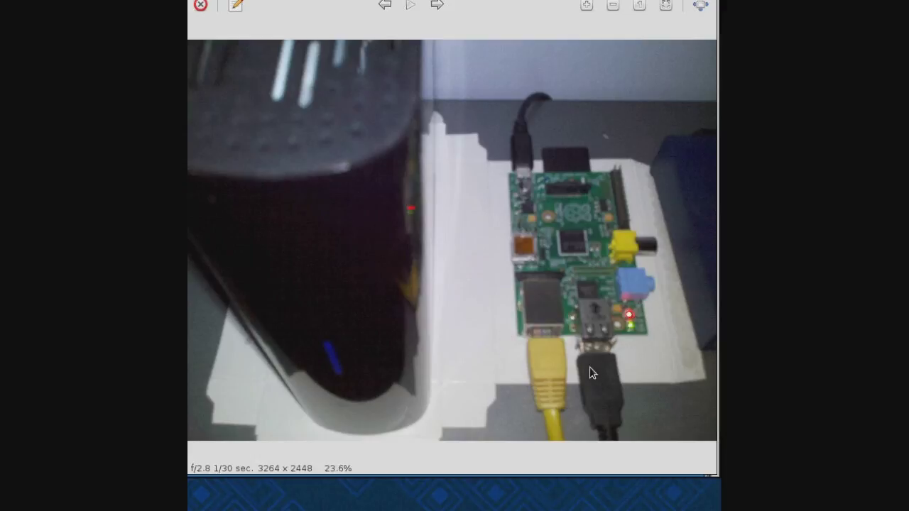
{"action": "mouse_move", "coordinate": [399, 309]}
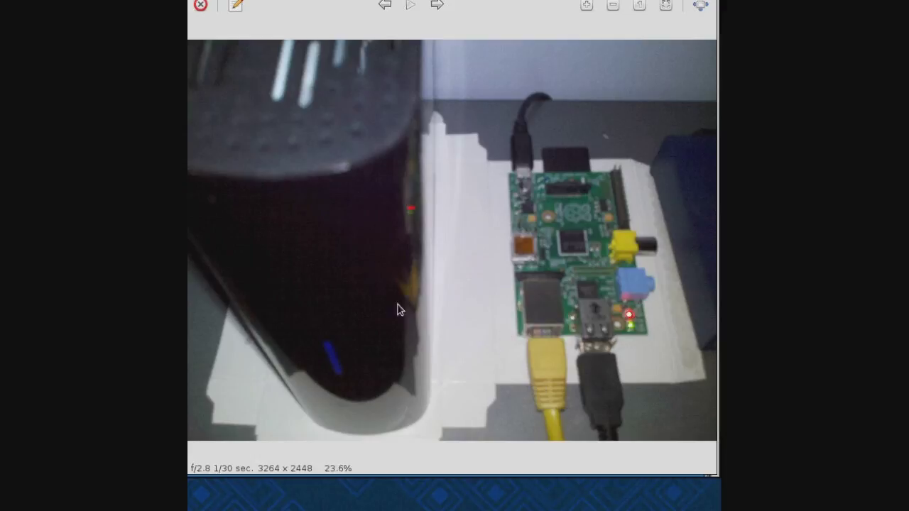
{"action": "mouse_move", "coordinate": [391, 245]}
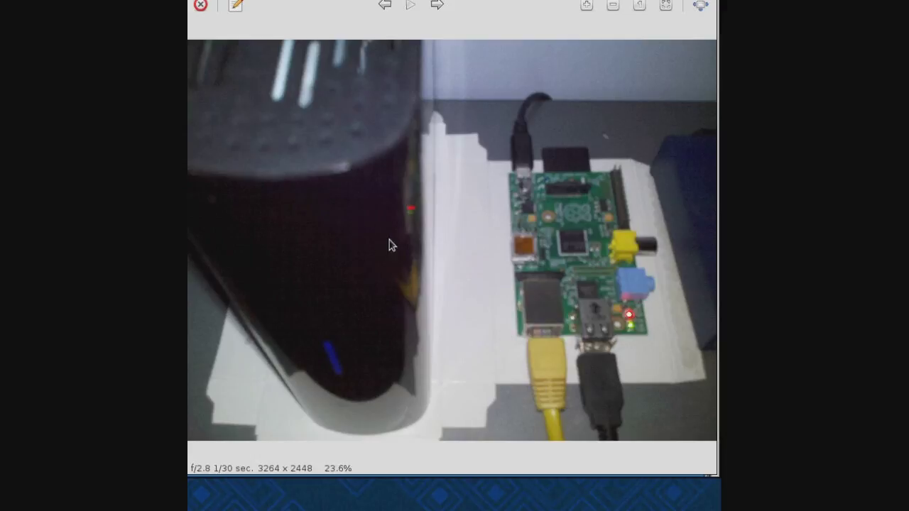
{"action": "mouse_move", "coordinate": [574, 185]}
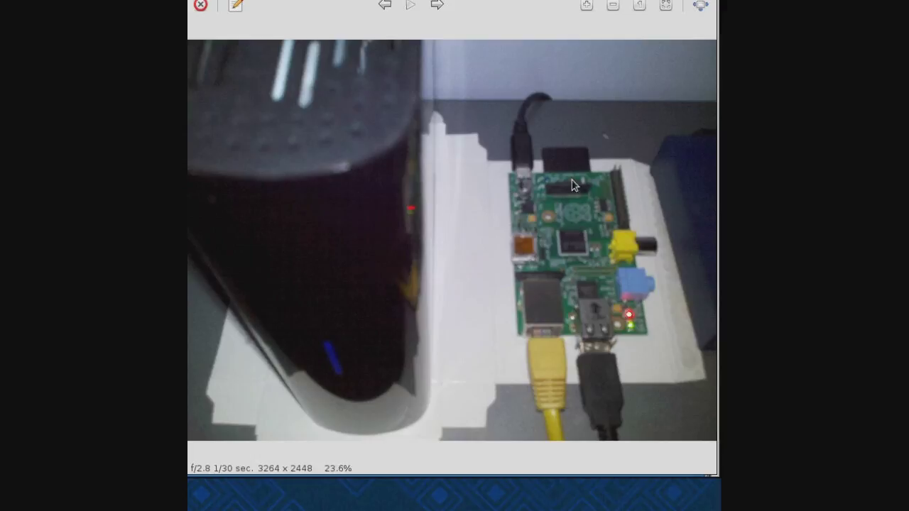
{"action": "mouse_move", "coordinate": [343, 184]}
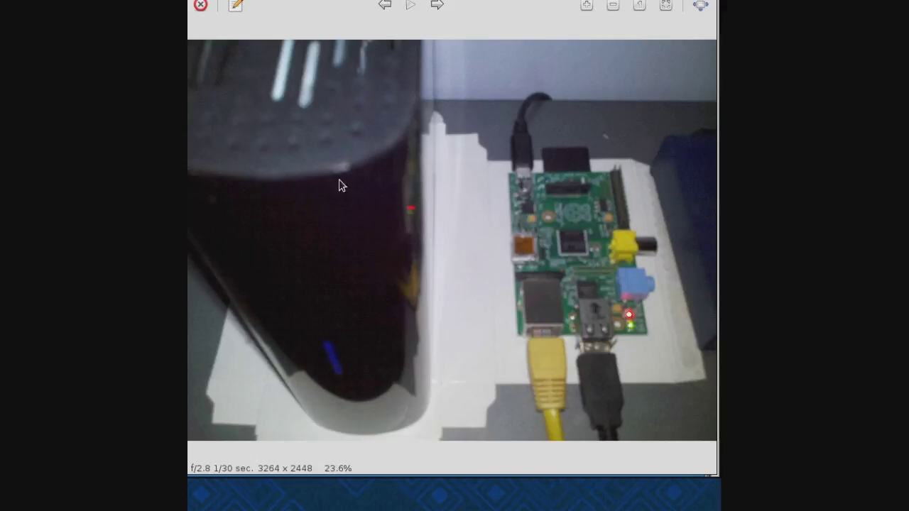
{"action": "mouse_move", "coordinate": [368, 379]}
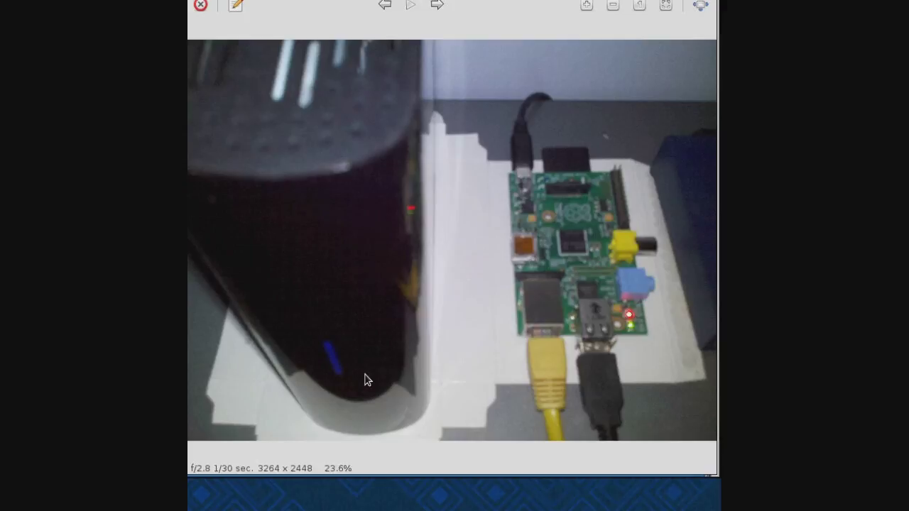
{"action": "mouse_move", "coordinate": [342, 309]}
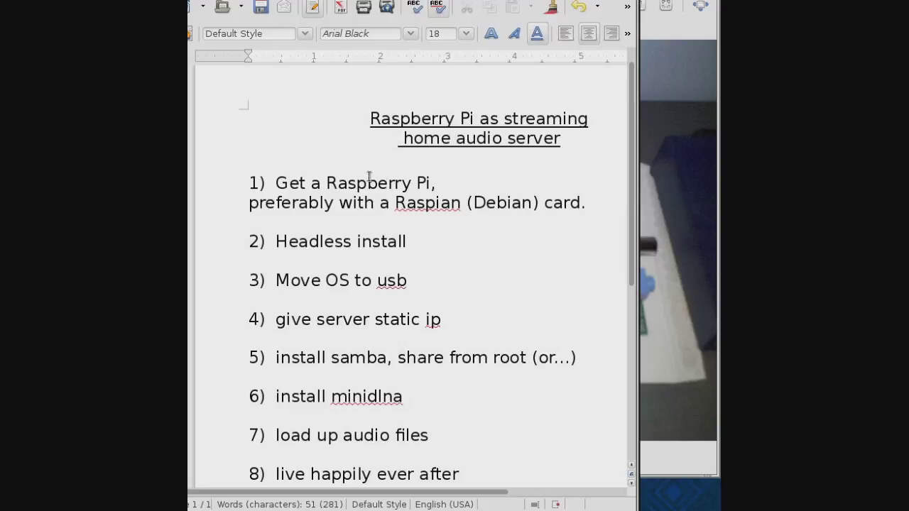
Scroll the 'Raspberry Pi as streaming home audio server' document to its eight-step numbered plan
{"action": "left_click", "coordinate": [402, 137]}
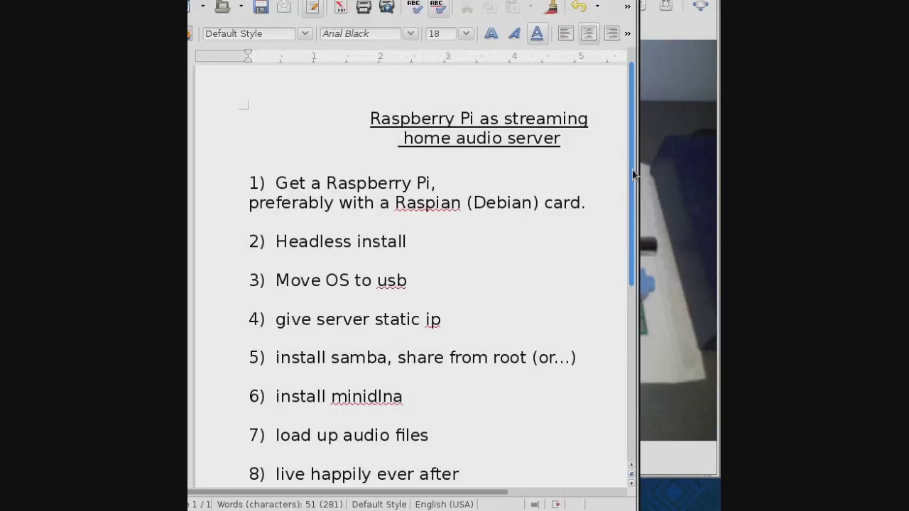
{"action": "scroll", "scroll_direction": "down", "scroll_amount": 3}
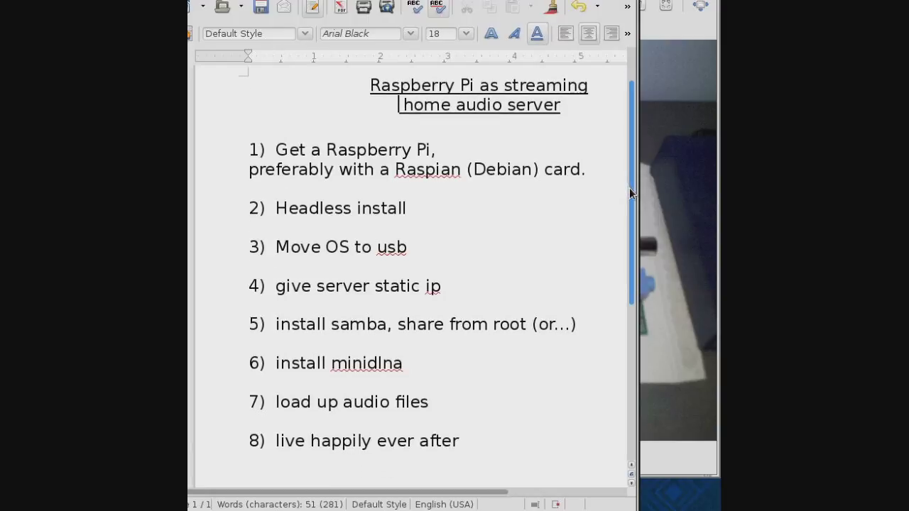
{"action": "scroll", "scroll_direction": "down", "scroll_amount": 3}
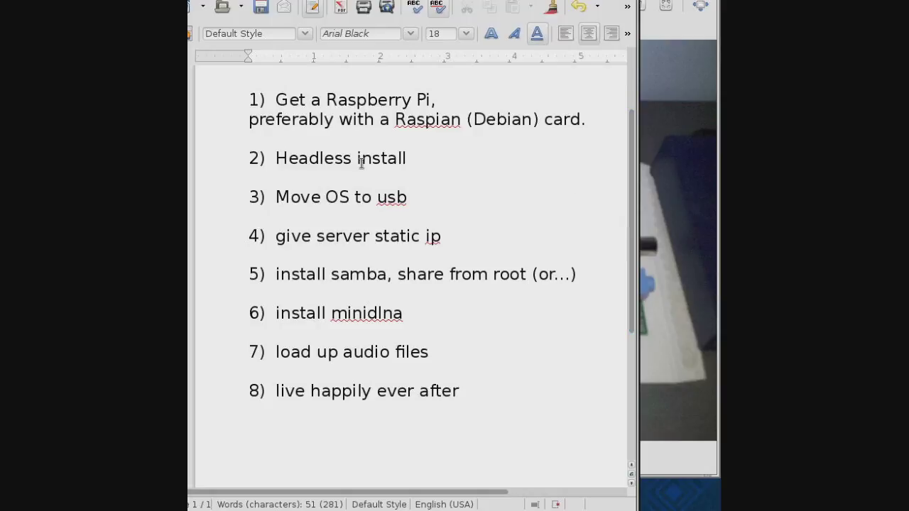
{"action": "mouse_move", "coordinate": [412, 158]}
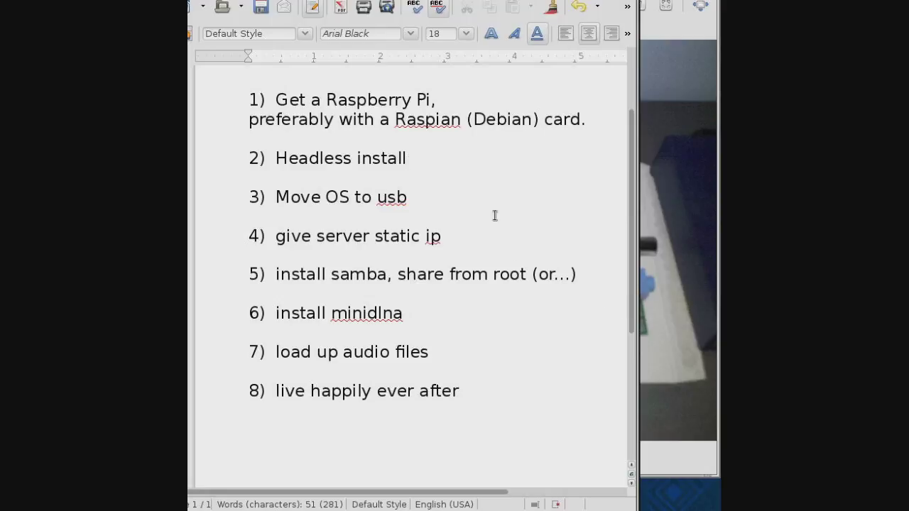
{"action": "mouse_move", "coordinate": [422, 159]}
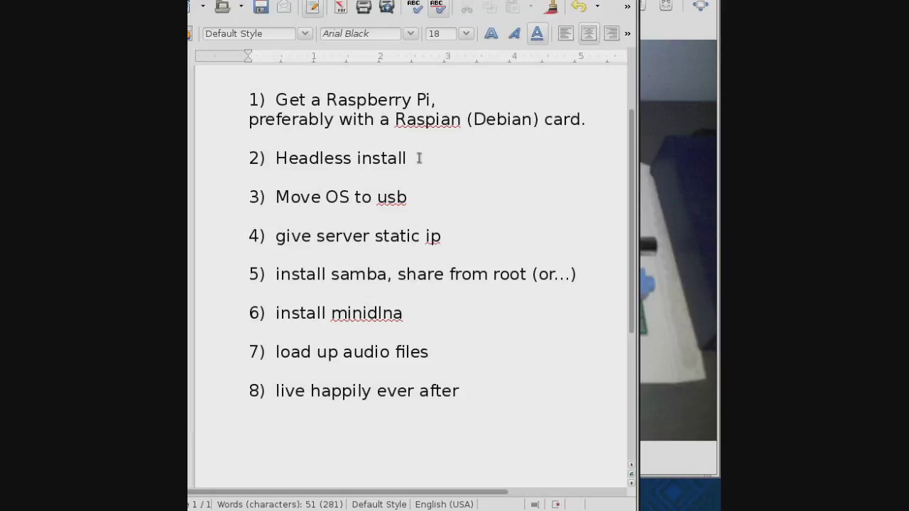
{"action": "mouse_move", "coordinate": [420, 200]}
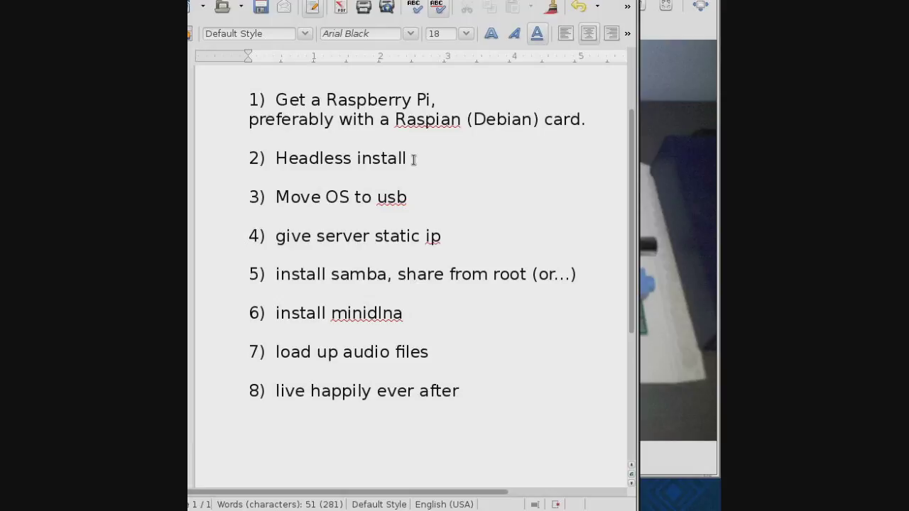
{"action": "mouse_move", "coordinate": [420, 166]}
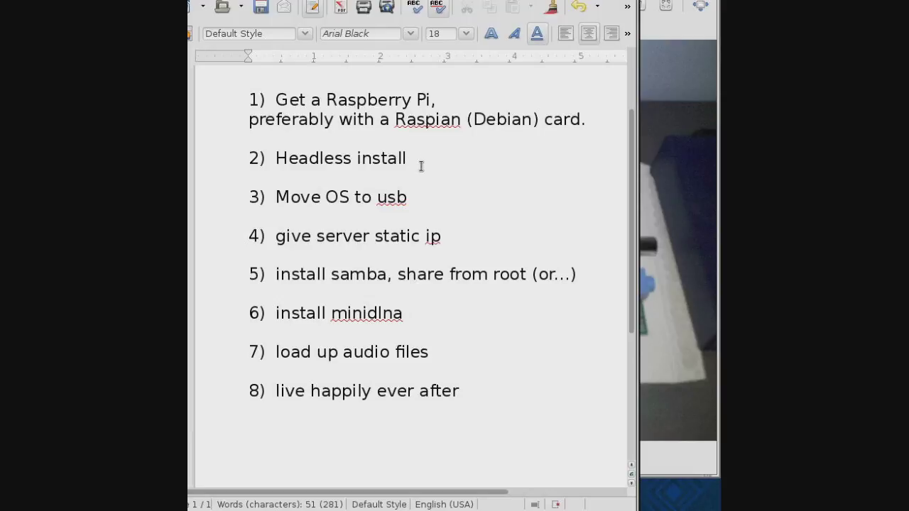
{"action": "mouse_move", "coordinate": [419, 198]}
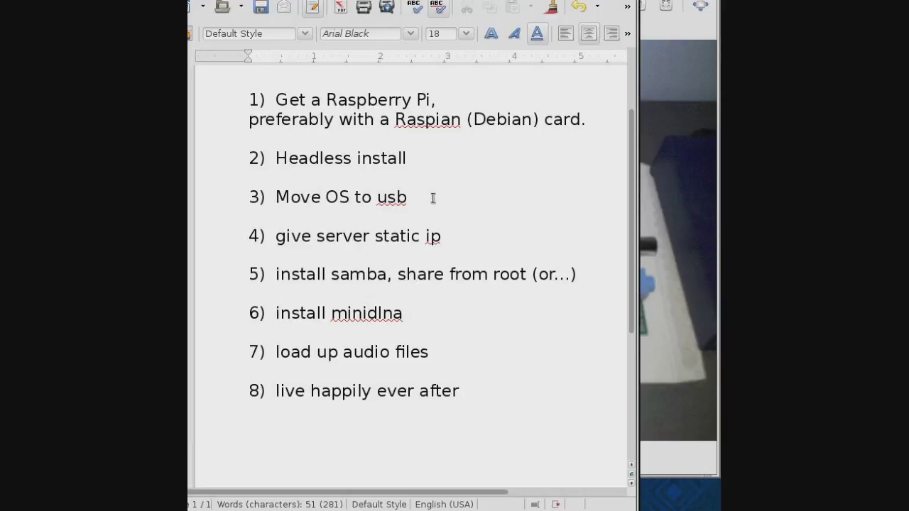
{"action": "mouse_move", "coordinate": [426, 197]}
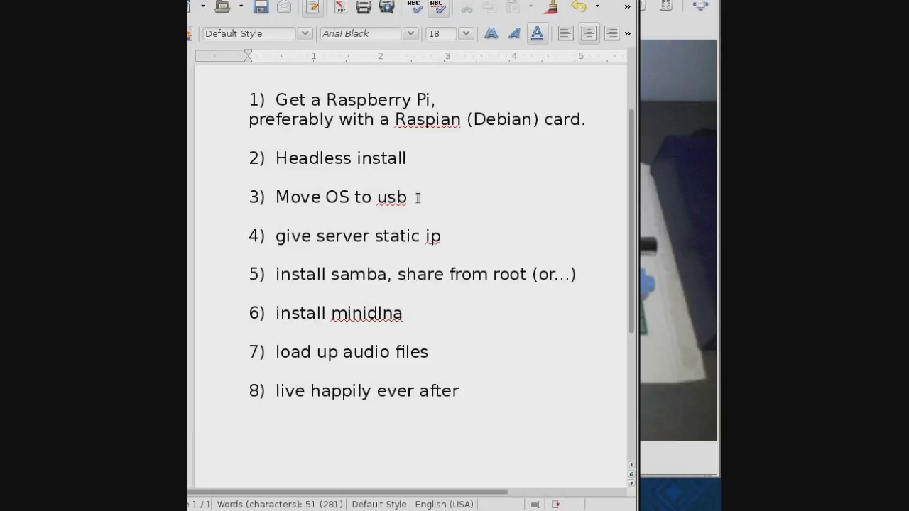
{"action": "mouse_move", "coordinate": [409, 154]}
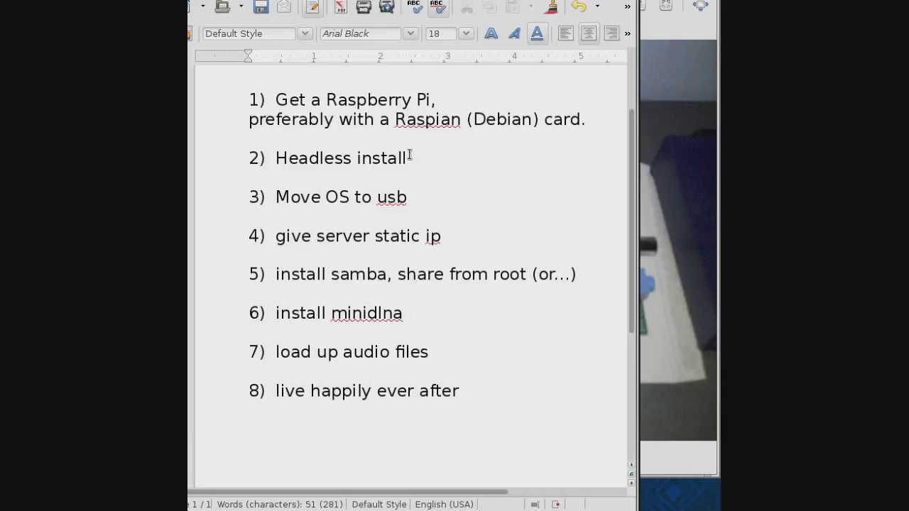
{"action": "mouse_move", "coordinate": [422, 198]}
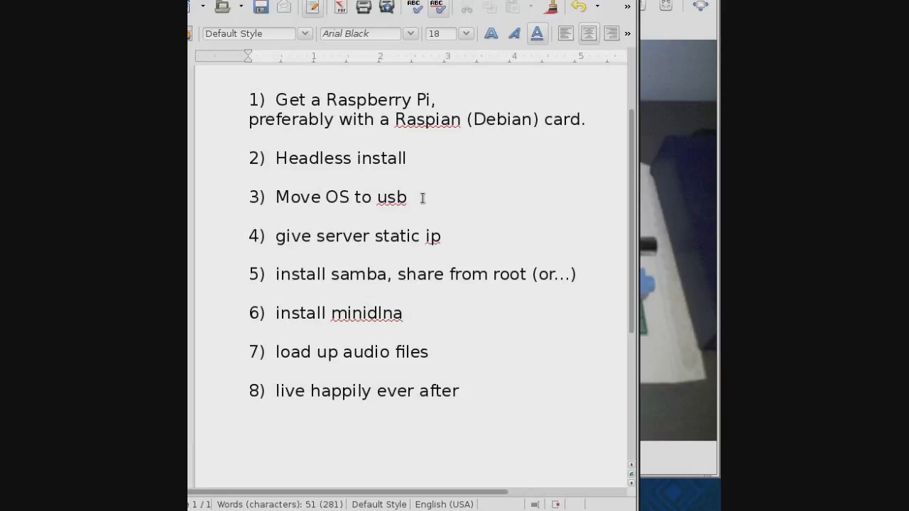
{"action": "mouse_move", "coordinate": [389, 111]}
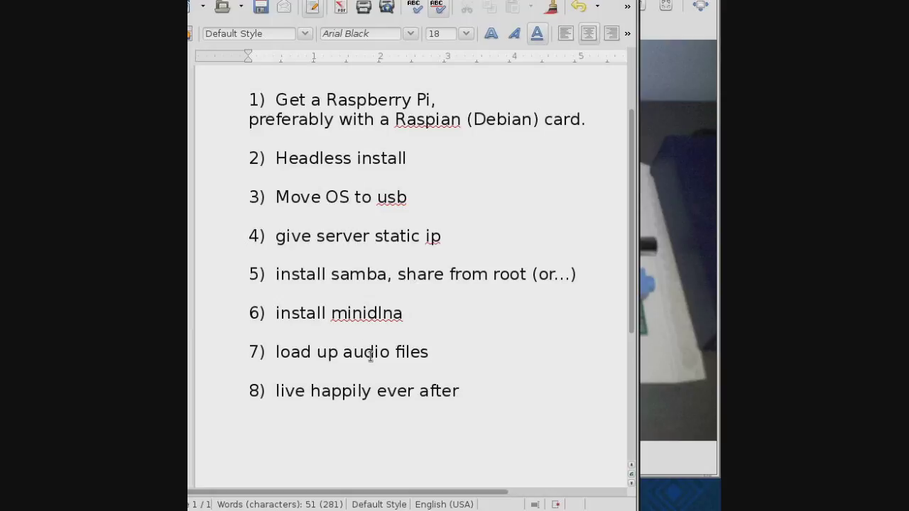
{"action": "mouse_move", "coordinate": [400, 352]}
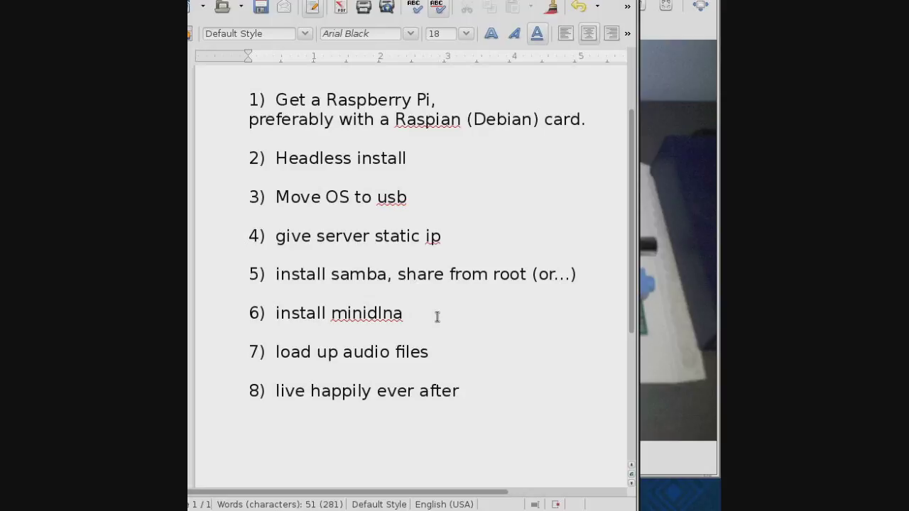
{"action": "mouse_move", "coordinate": [435, 317]}
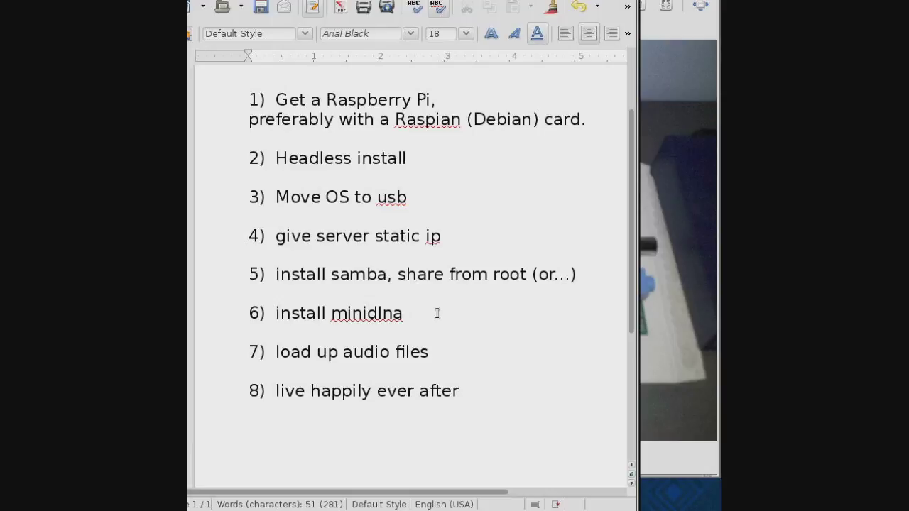
{"action": "mouse_move", "coordinate": [462, 248]}
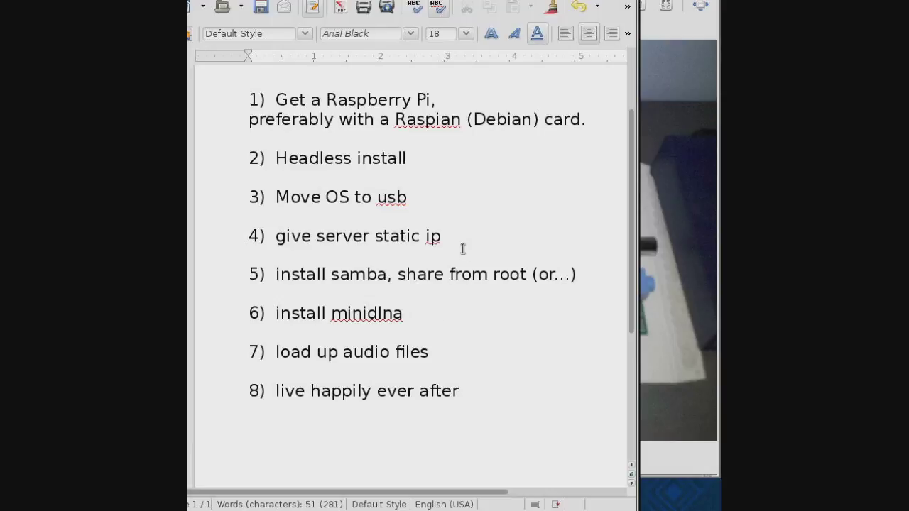
{"action": "mouse_move", "coordinate": [464, 238]}
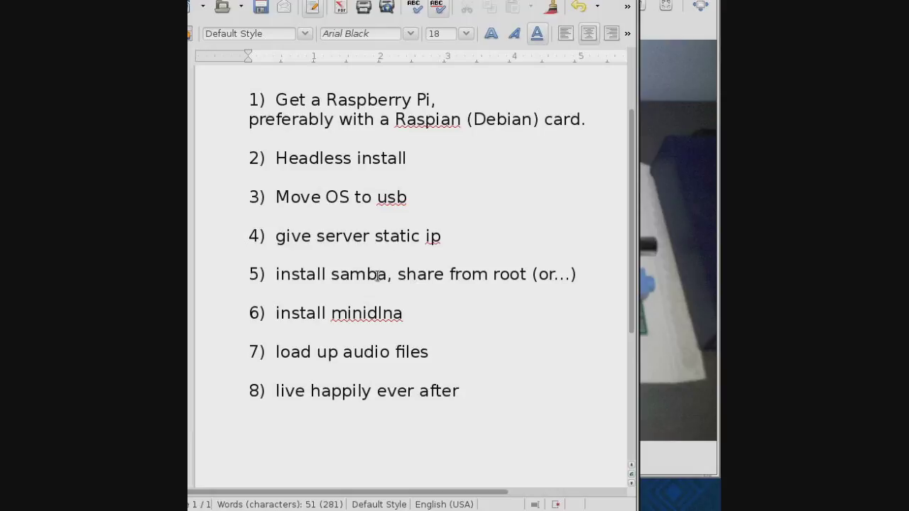
{"action": "mouse_move", "coordinate": [391, 276]}
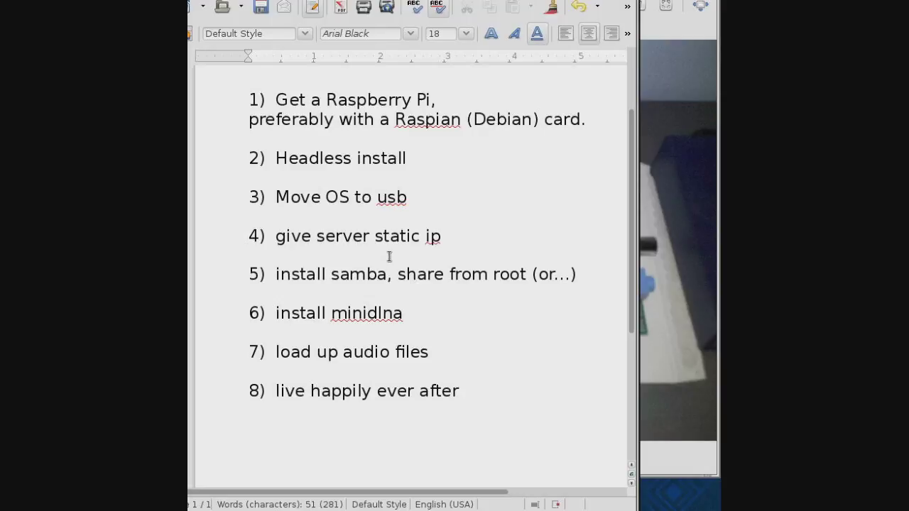
{"action": "mouse_move", "coordinate": [448, 250]}
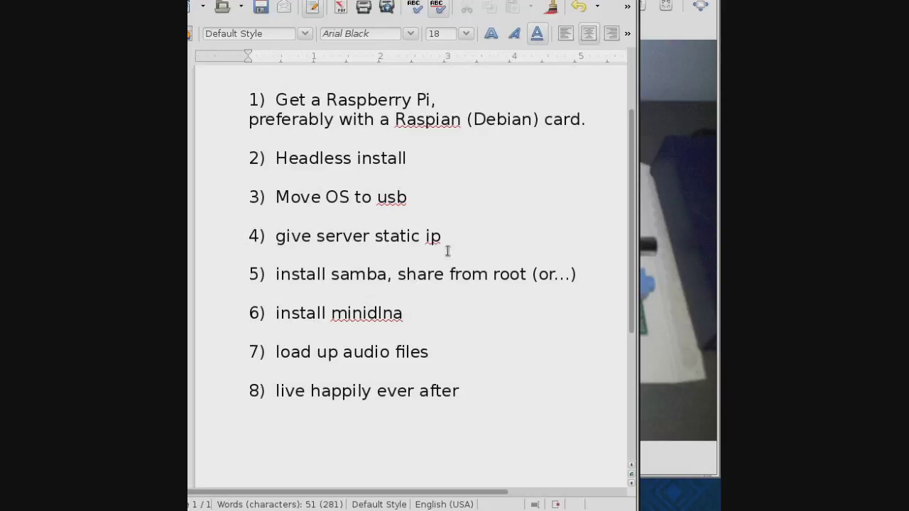
{"action": "mouse_move", "coordinate": [475, 276]}
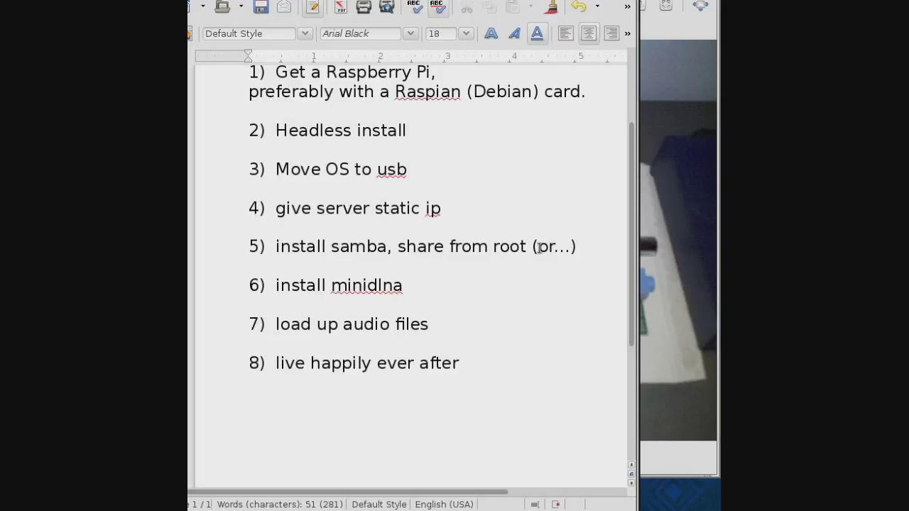
{"action": "mouse_move", "coordinate": [268, 228]}
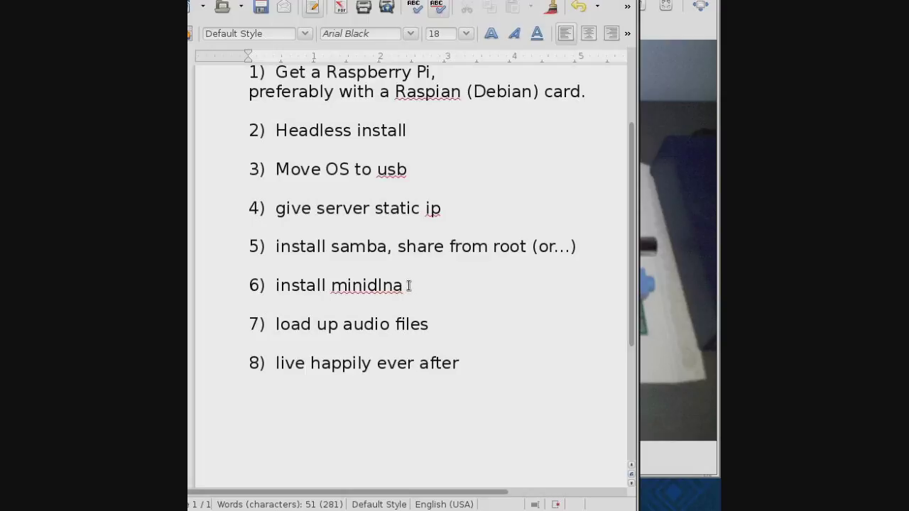
{"action": "left_click", "coordinate": [248, 227]}
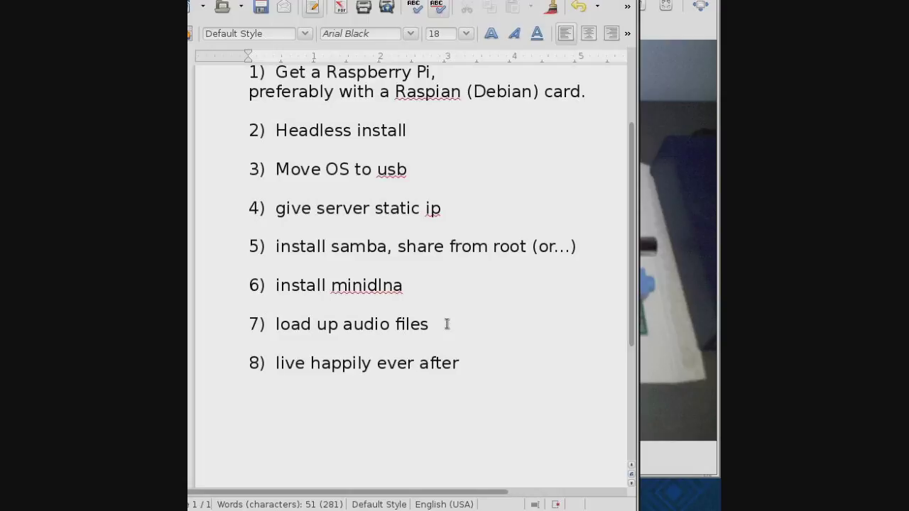
Close steps.doc and discard its unsaved changes
{"action": "left_click", "coordinate": [249, 227]}
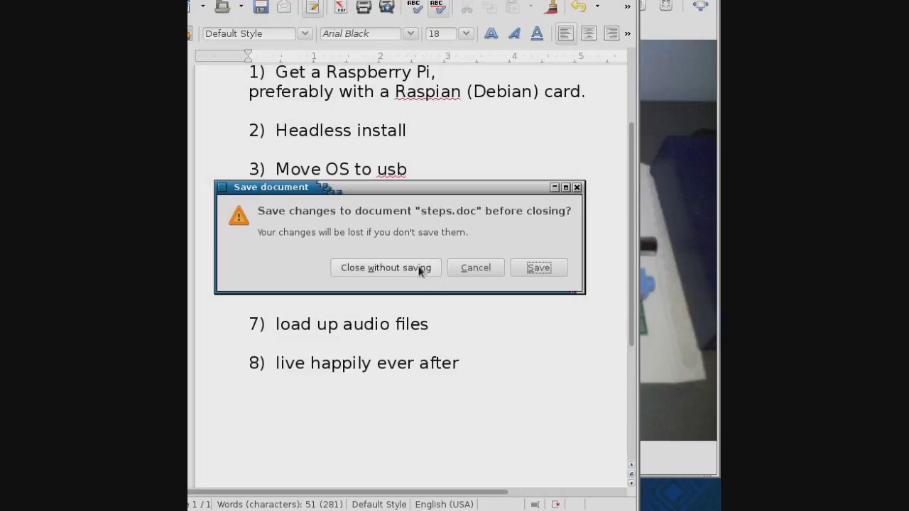
{"action": "left_click", "coordinate": [385, 267]}
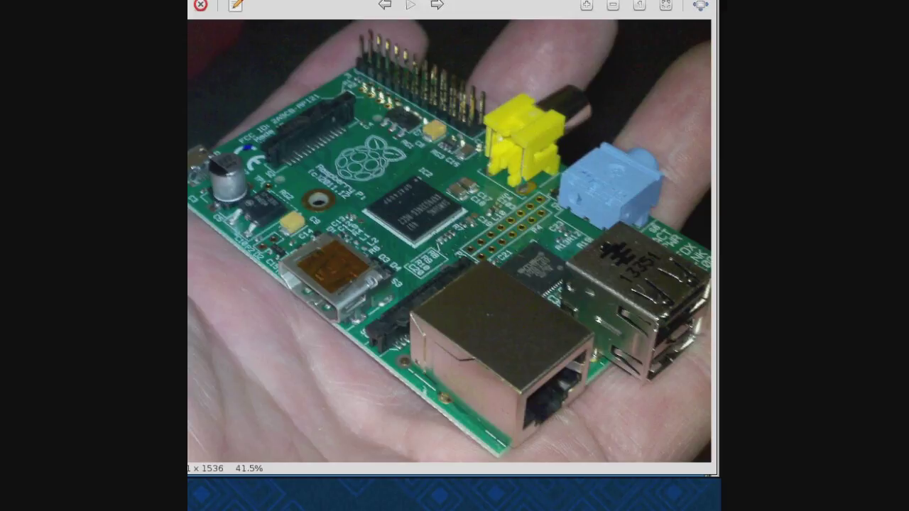
Advance the viewer to the next image, the LinuxMusic1 website screenshot
{"action": "left_click", "coordinate": [438, 5]}
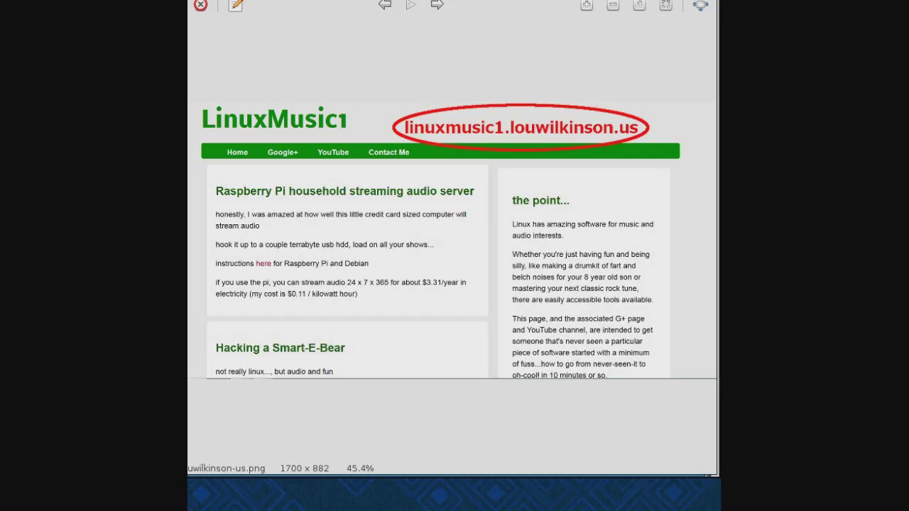
{"action": "mouse_move", "coordinate": [372, 147]}
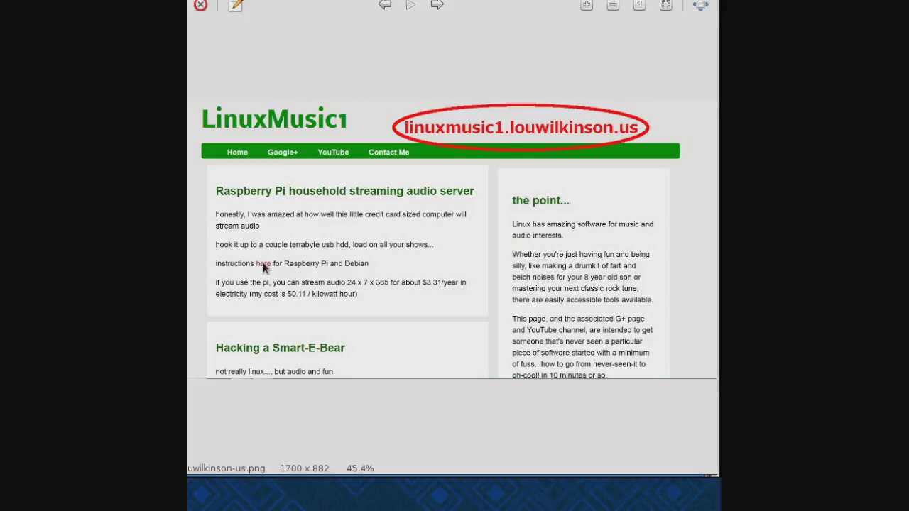
{"action": "mouse_move", "coordinate": [242, 290]}
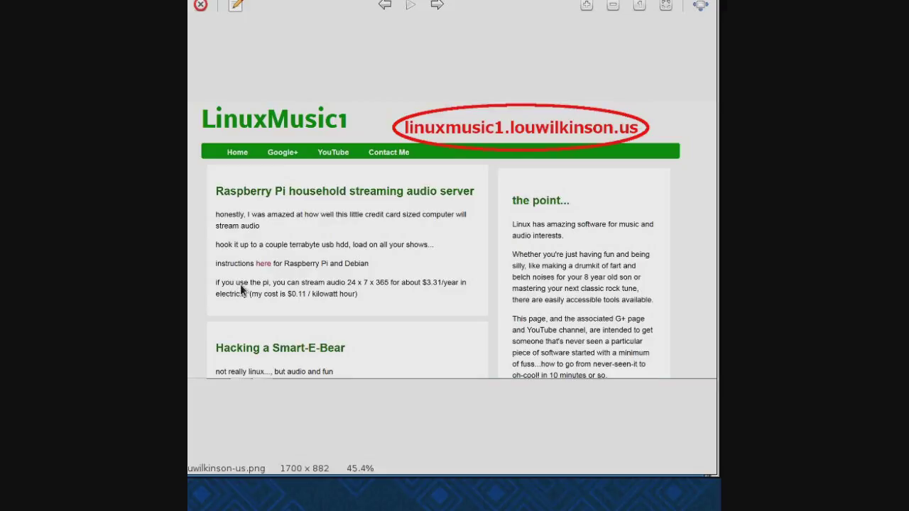
{"action": "mouse_move", "coordinate": [410, 270]}
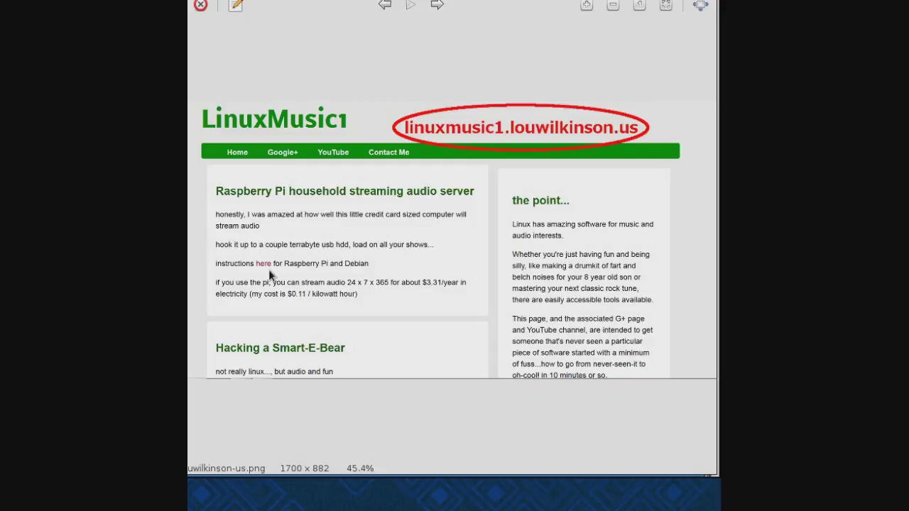
{"action": "mouse_move", "coordinate": [353, 276]}
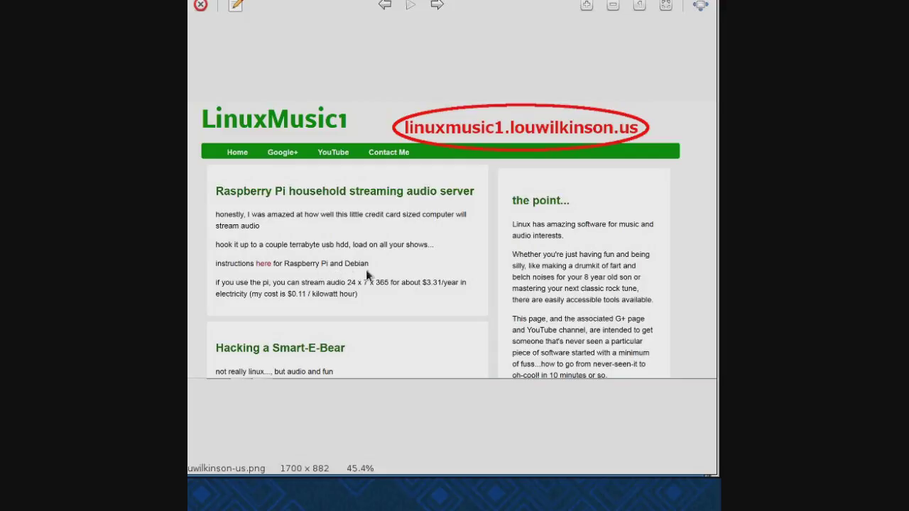
{"action": "mouse_move", "coordinate": [381, 273]}
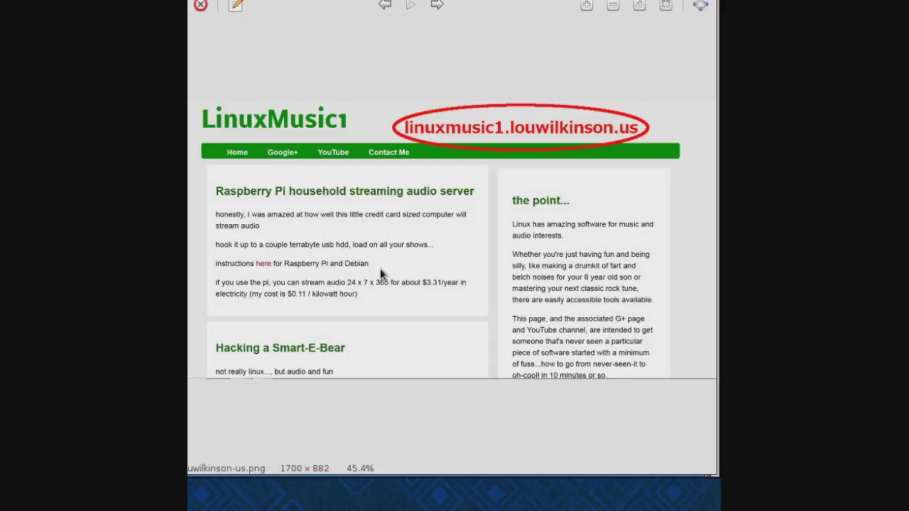
{"action": "mouse_move", "coordinate": [377, 275]}
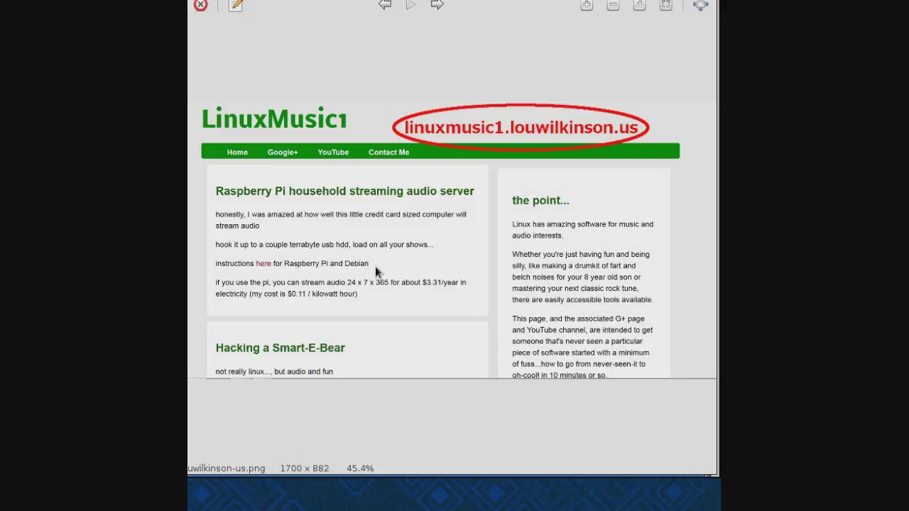
{"action": "mouse_move", "coordinate": [374, 272]}
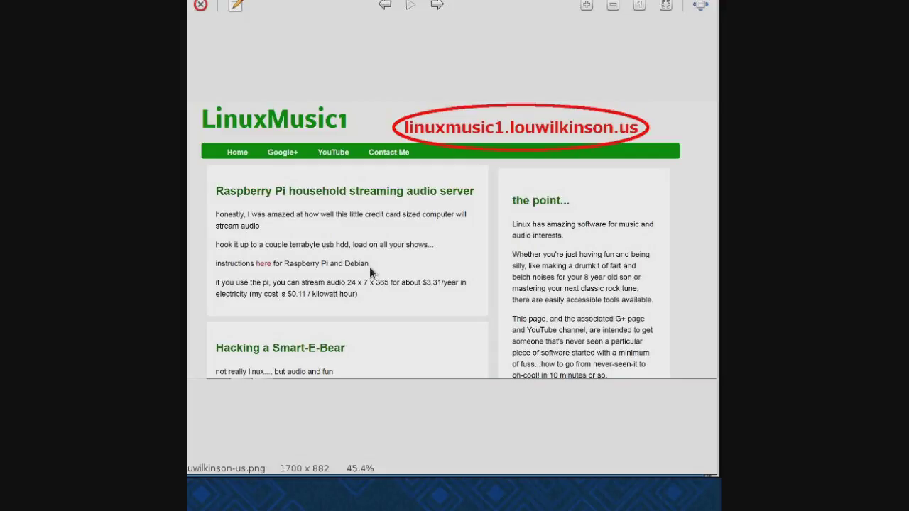
{"action": "mouse_move", "coordinate": [372, 273]}
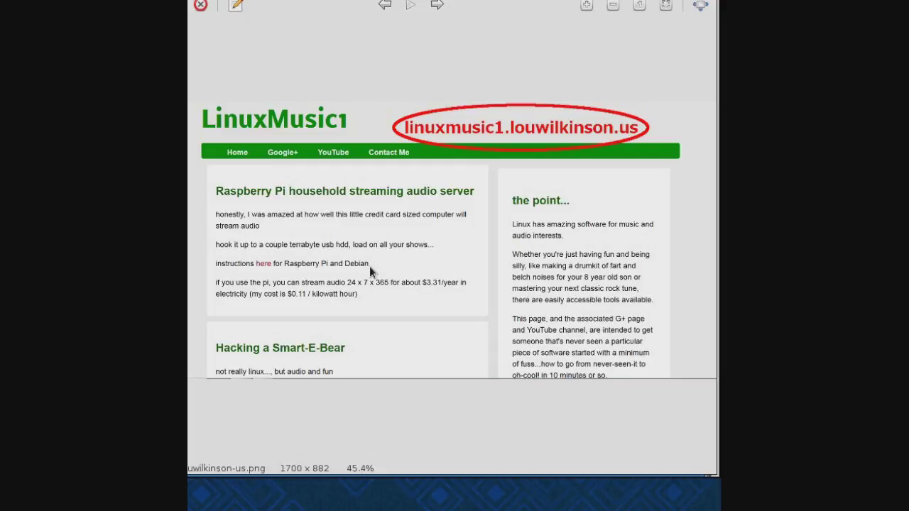
{"action": "mouse_move", "coordinate": [362, 196]}
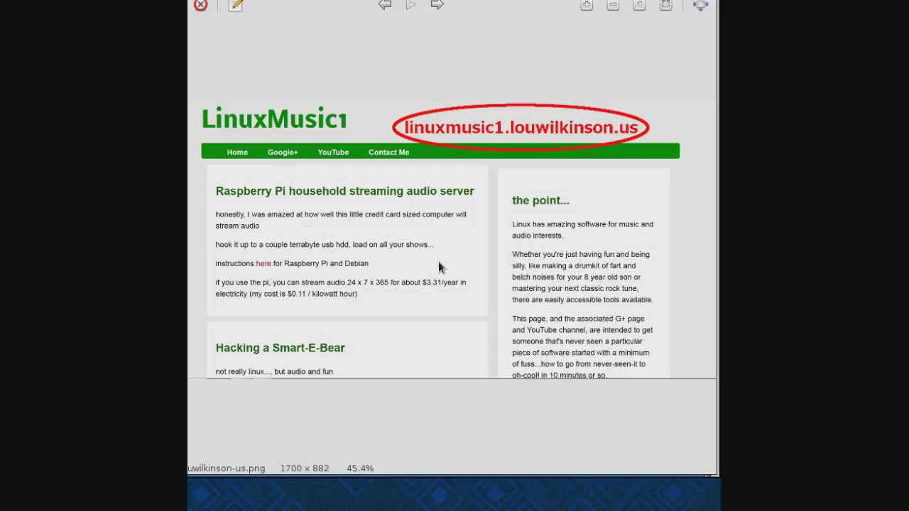
{"action": "mouse_move", "coordinate": [427, 267]}
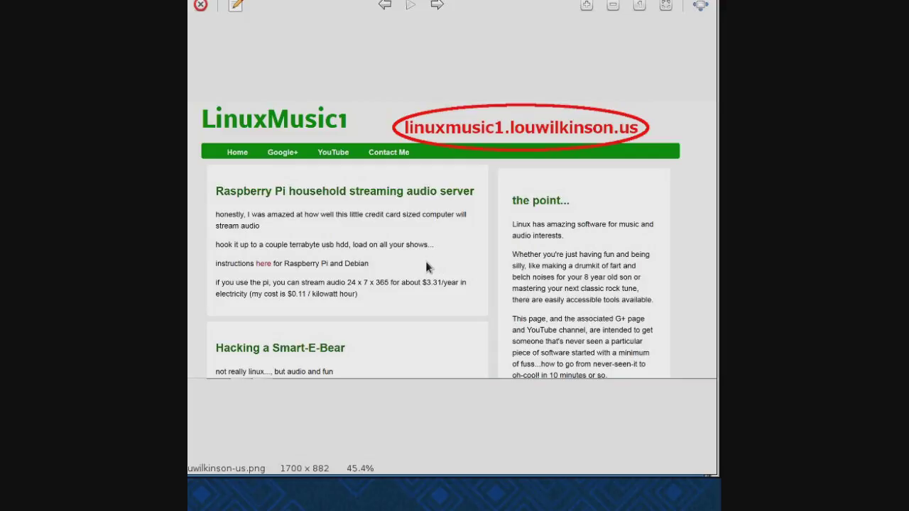
{"action": "mouse_move", "coordinate": [405, 270]}
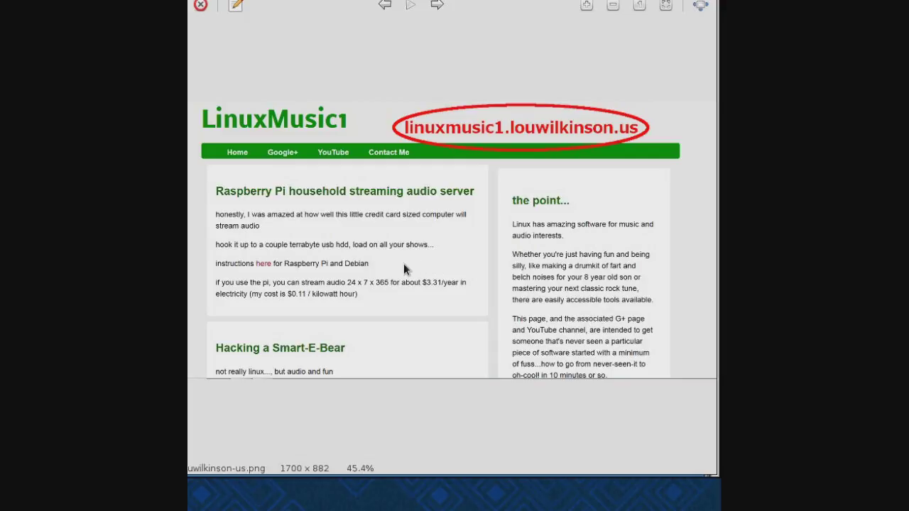
{"action": "mouse_move", "coordinate": [401, 264]}
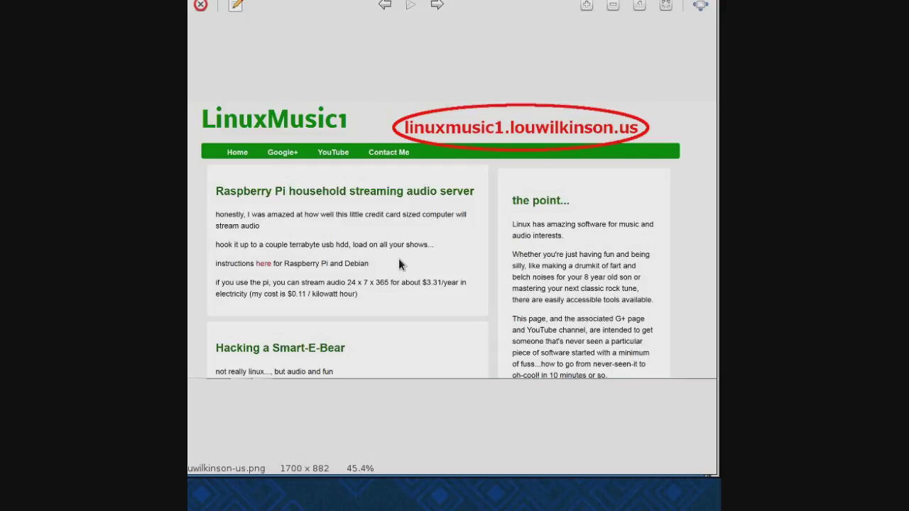